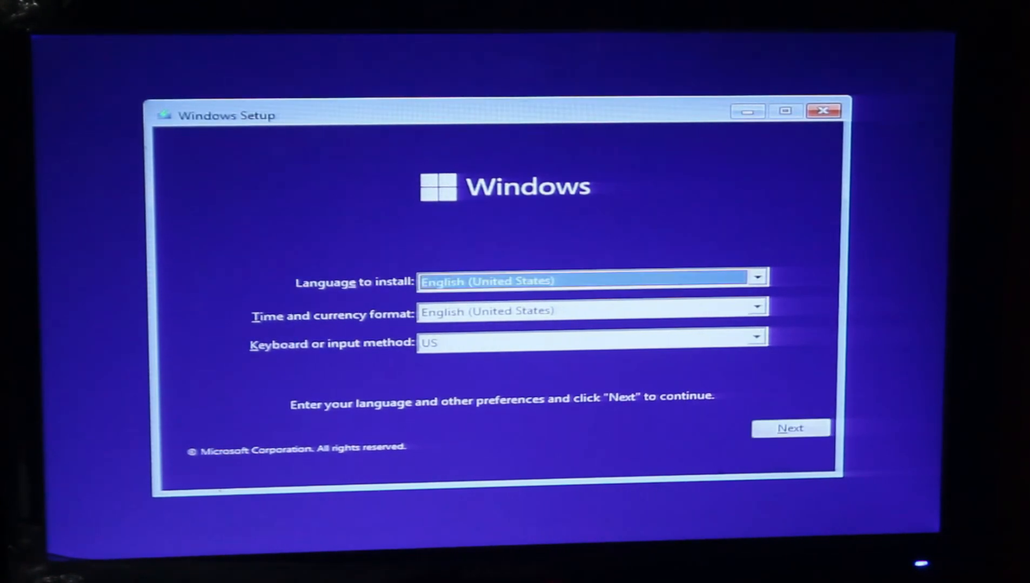
# Step: Start the Windows installation without entering a product key
pyautogui.click(791, 428)
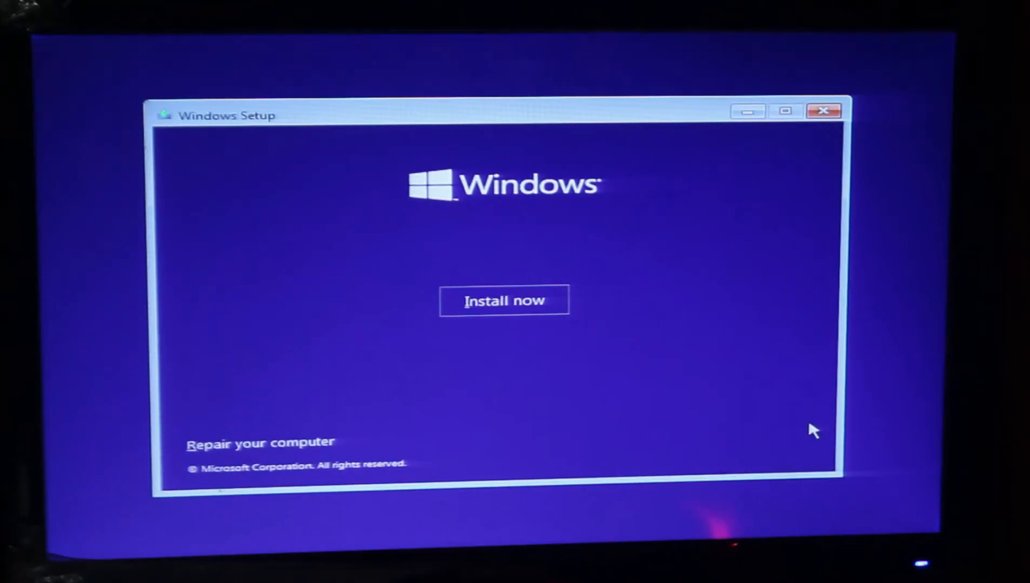
pyautogui.click(503, 300)
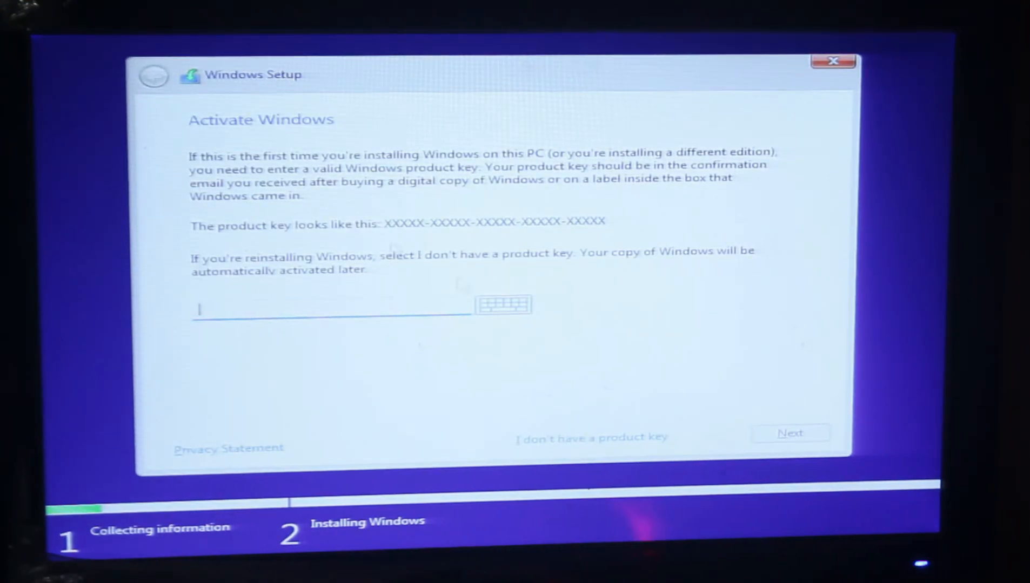
pyautogui.click(590, 437)
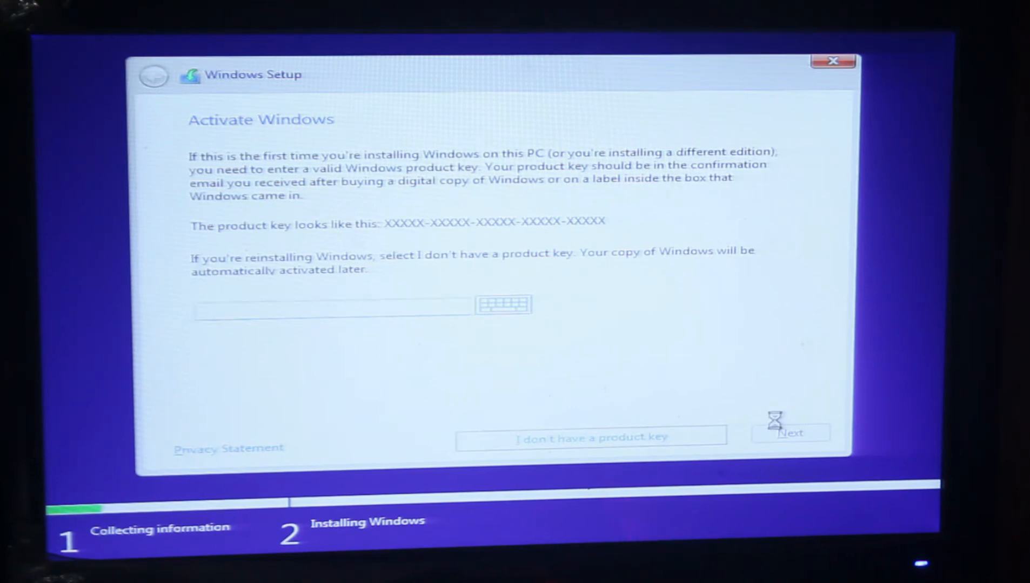
# Step: Choose the Windows 11 Pro edition and accept the license terms
pyautogui.click(591, 436)
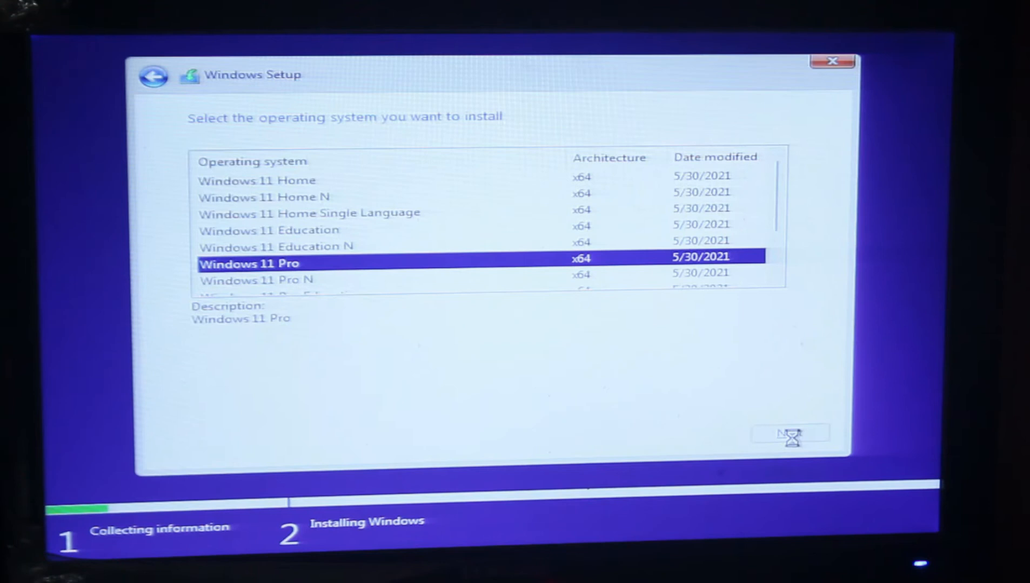
pyautogui.click(790, 434)
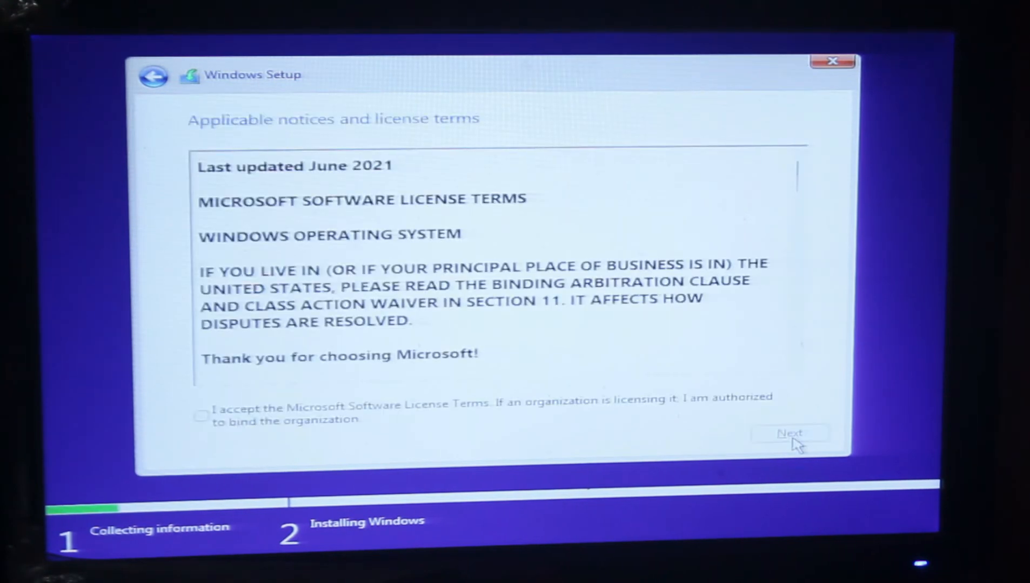
pyautogui.moveTo(79, 388)
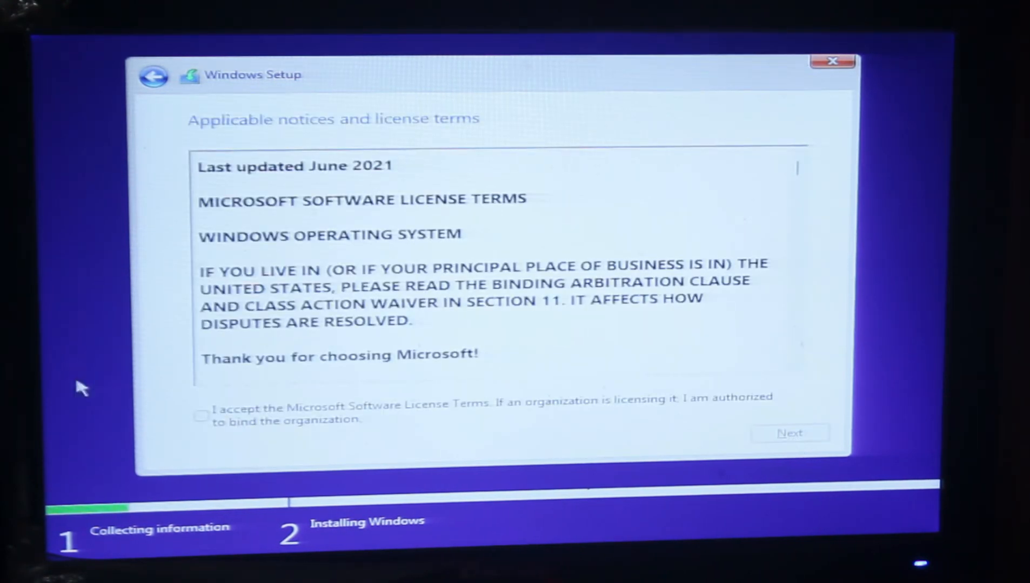
pyautogui.click(790, 432)
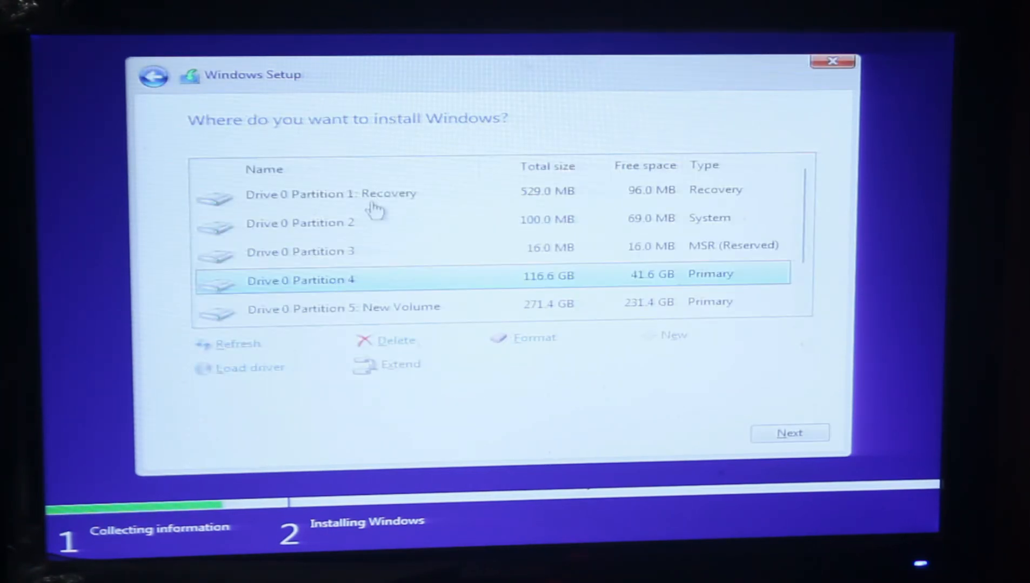
# Step: Install Windows onto the formatted Drive 0 Partition 4 with 116.5 GB free
pyautogui.scroll(-3)
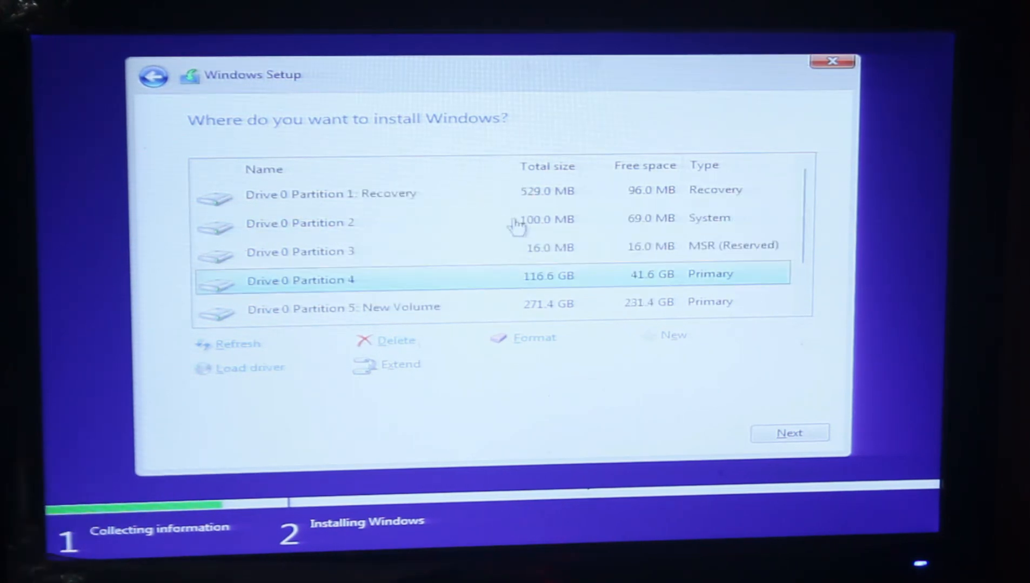
pyautogui.moveTo(604, 286)
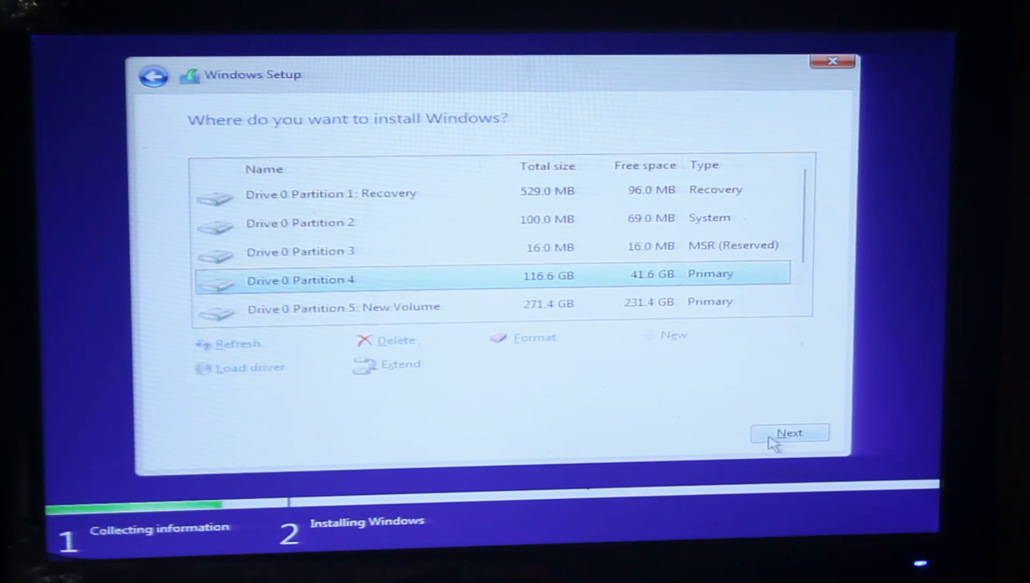
pyautogui.moveTo(555, 322)
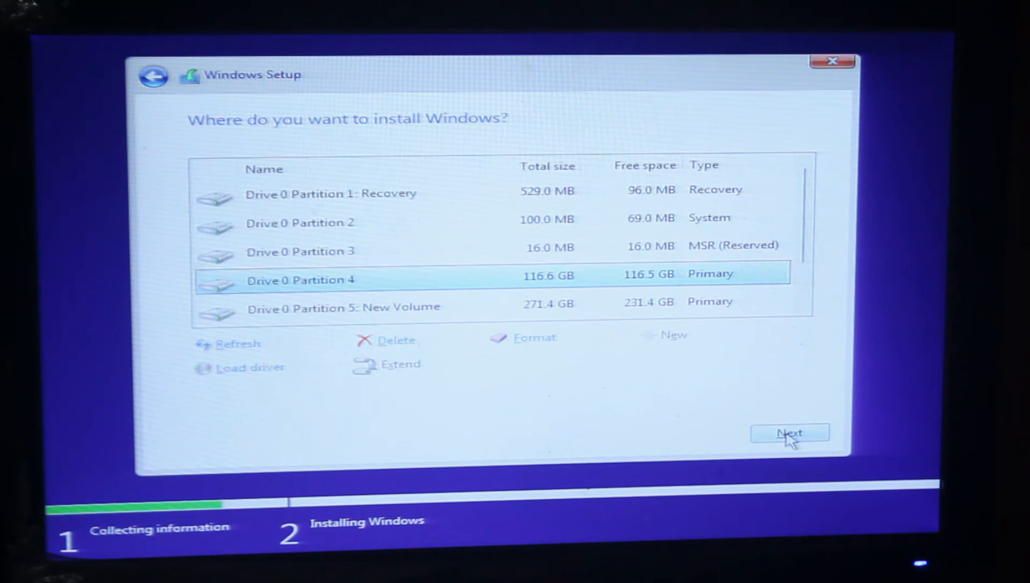
pyautogui.click(789, 433)
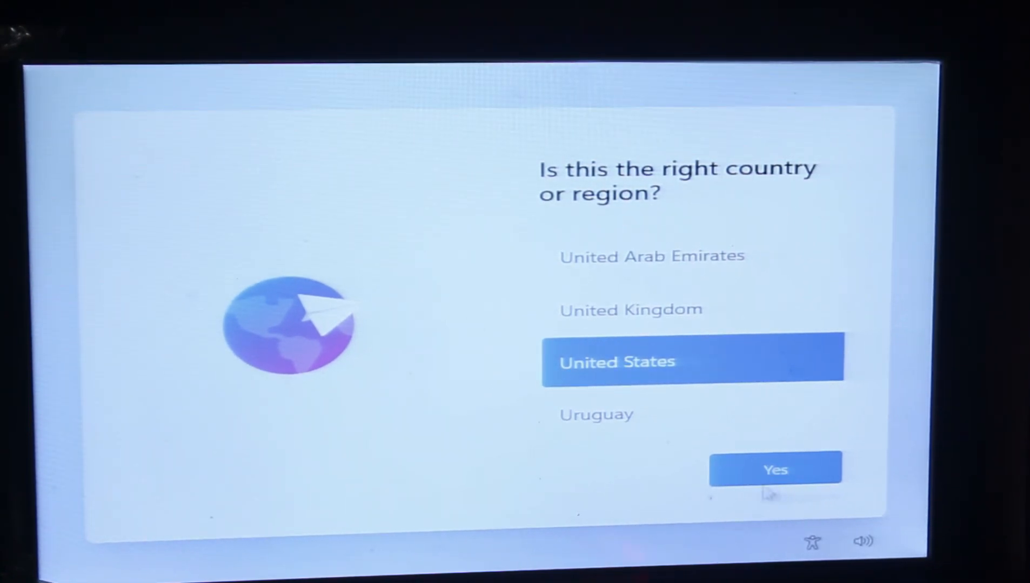
# Step: Confirm United States and the US keyboard, skipping a second keyboard layout
pyautogui.click(775, 468)
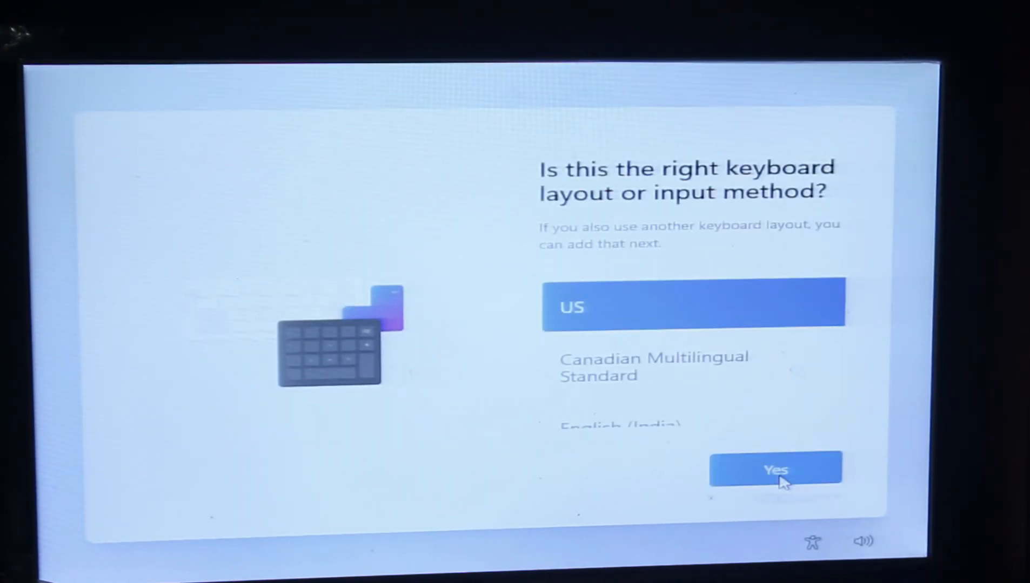
pyautogui.click(774, 470)
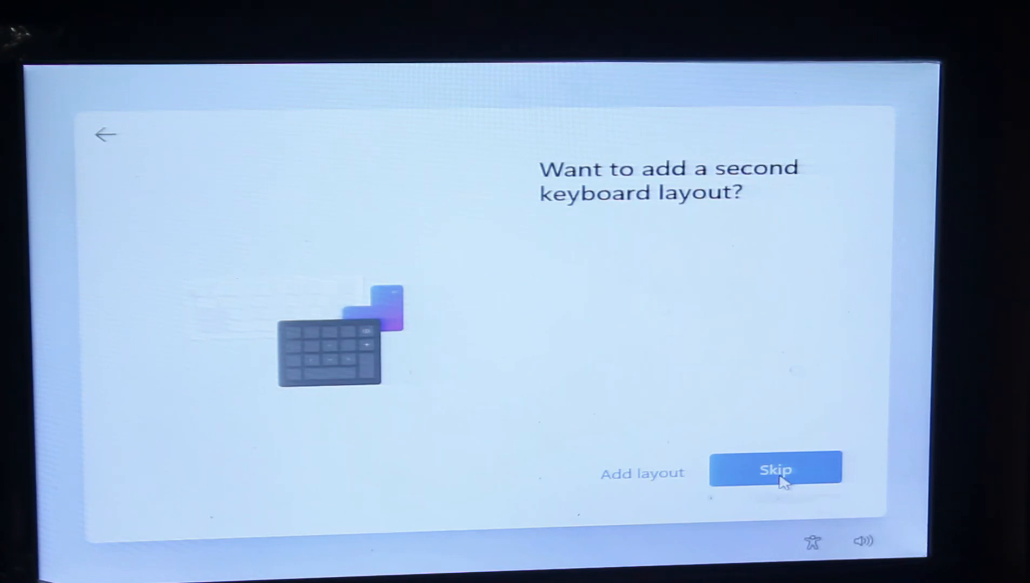
pyautogui.click(775, 470)
pyautogui.write('MIR')
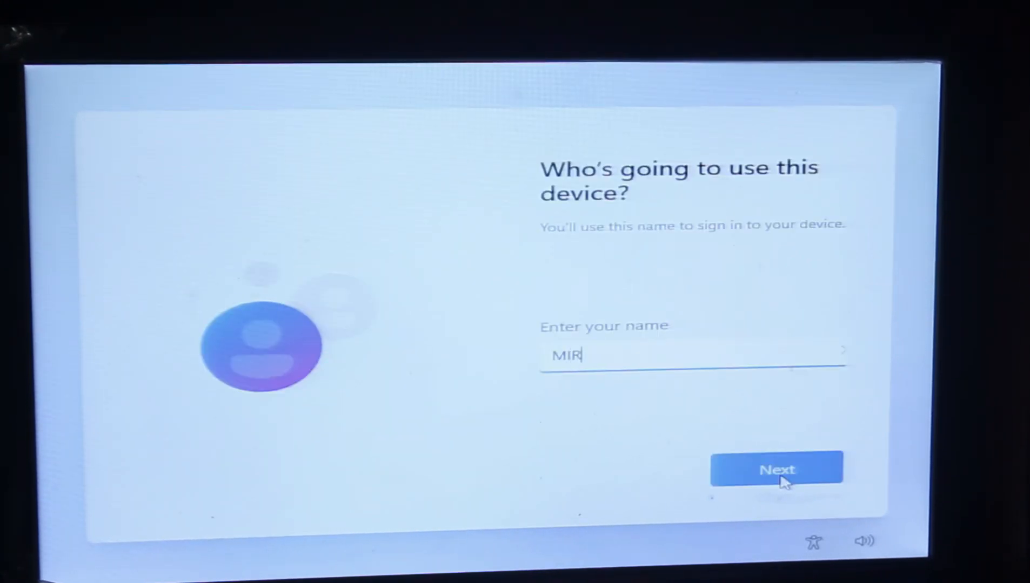
# Step: Finish the account name ending in 'AZ', then set and confirm a password
pyautogui.write('AZ')
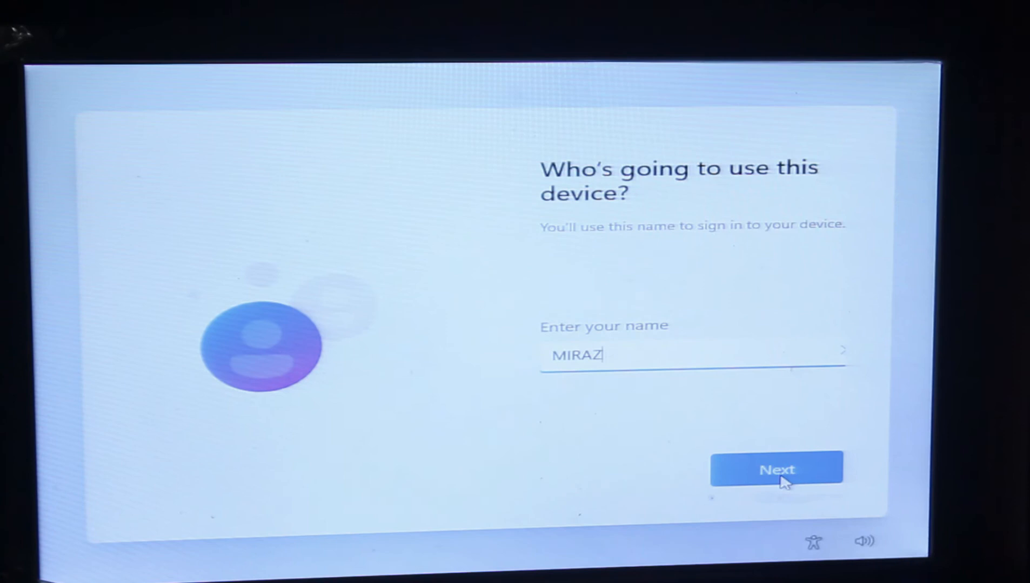
pyautogui.click(777, 469)
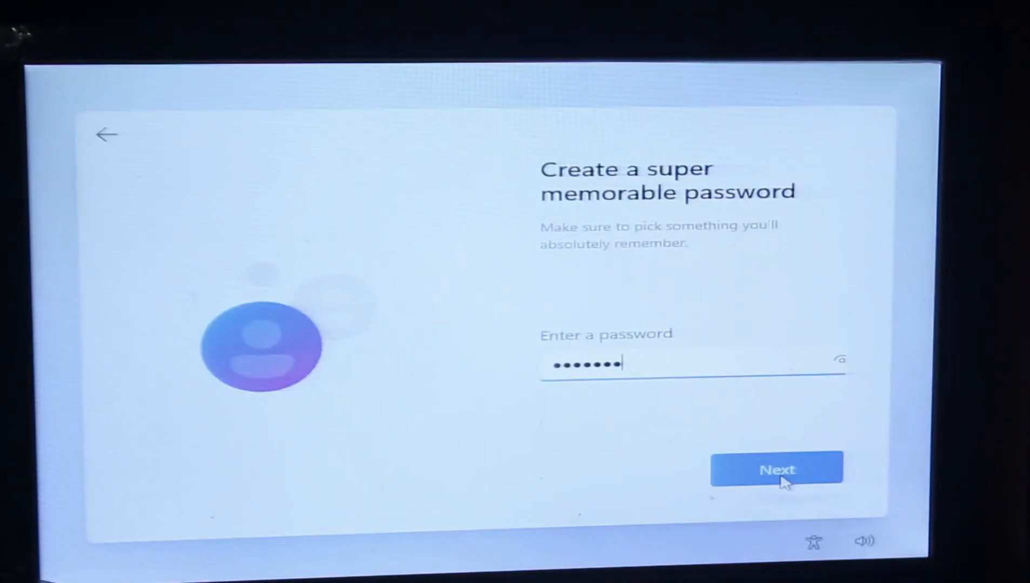
pyautogui.click(776, 469)
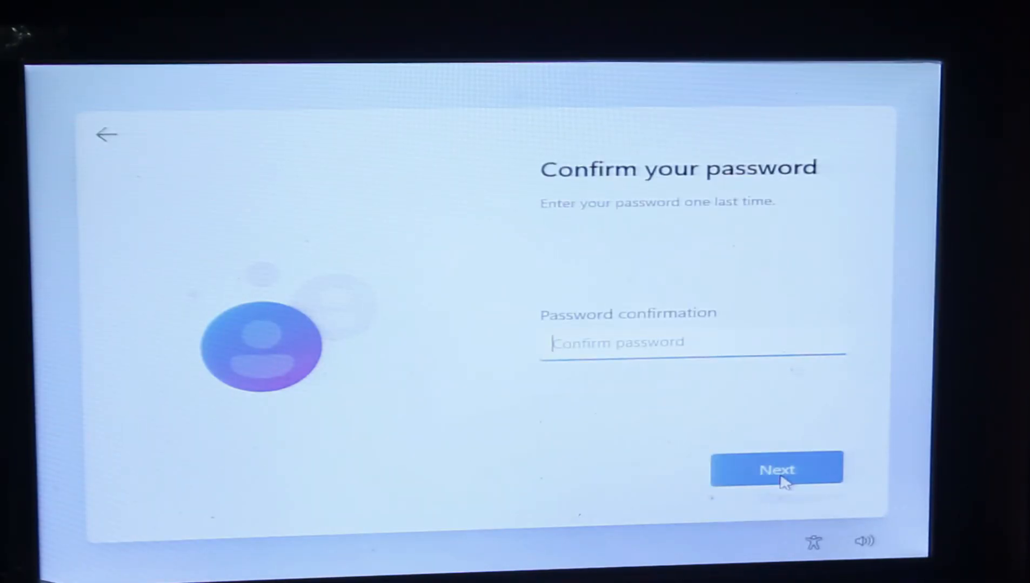
pyautogui.write('•••••')
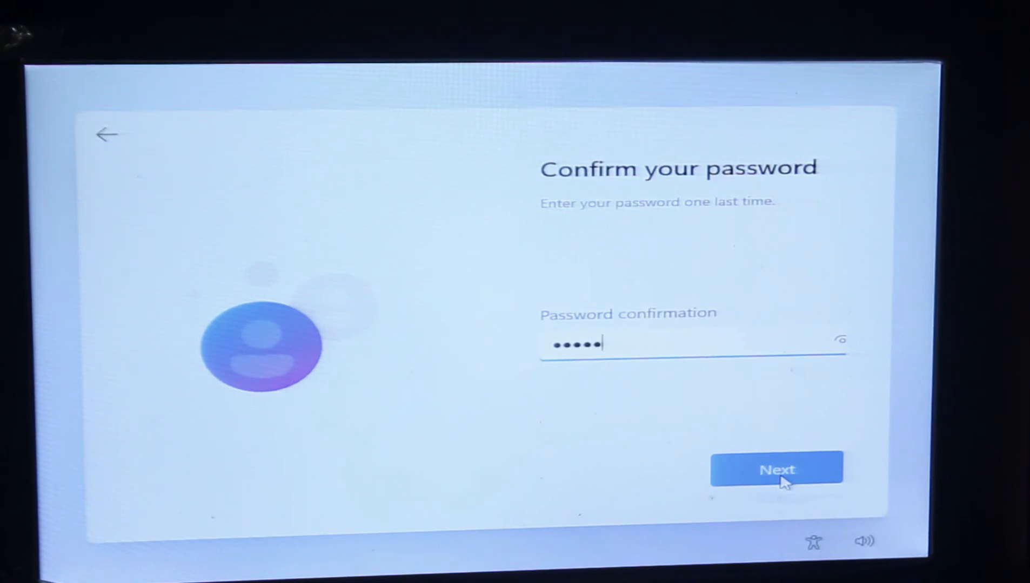
pyautogui.click(776, 469)
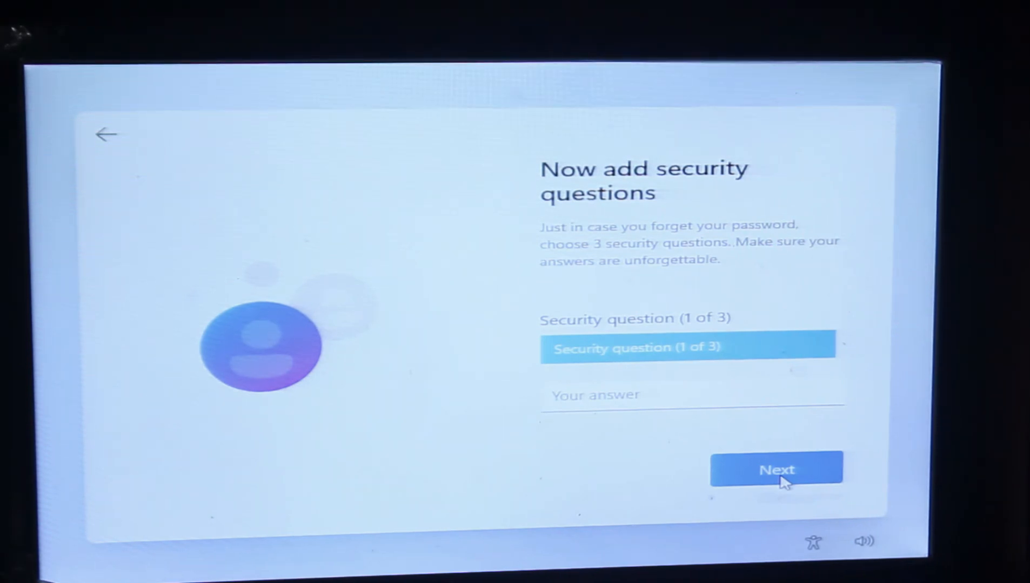
# Step: Set the first pet's name security question with the answer 'CAT'
pyautogui.click(775, 469)
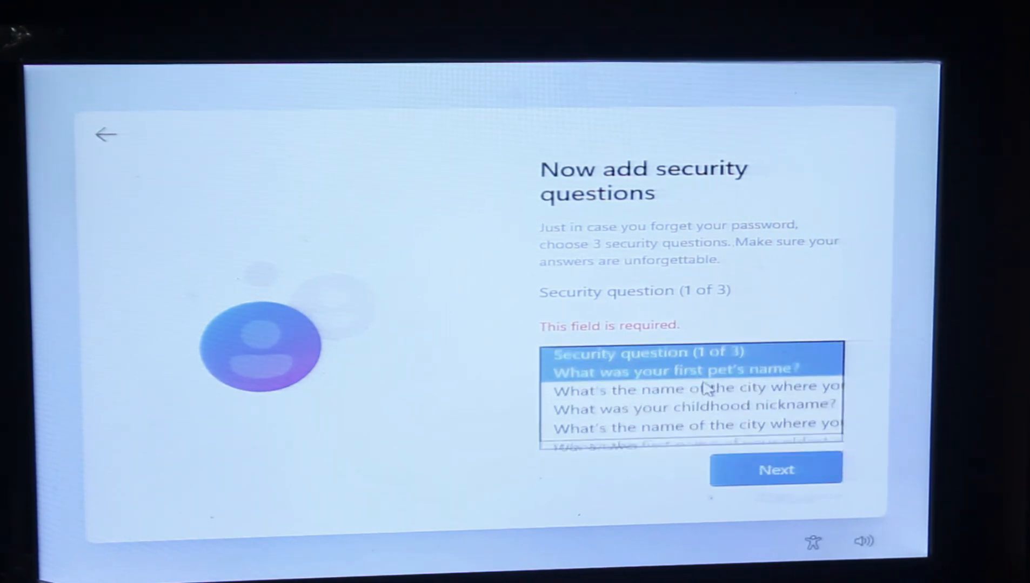
pyautogui.click(676, 368)
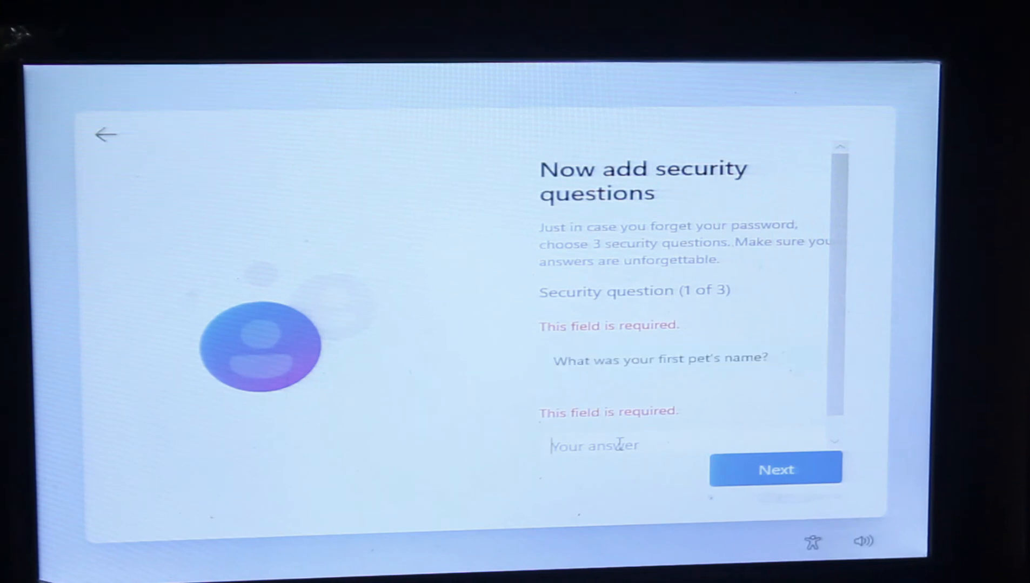
pyautogui.write('CAT')
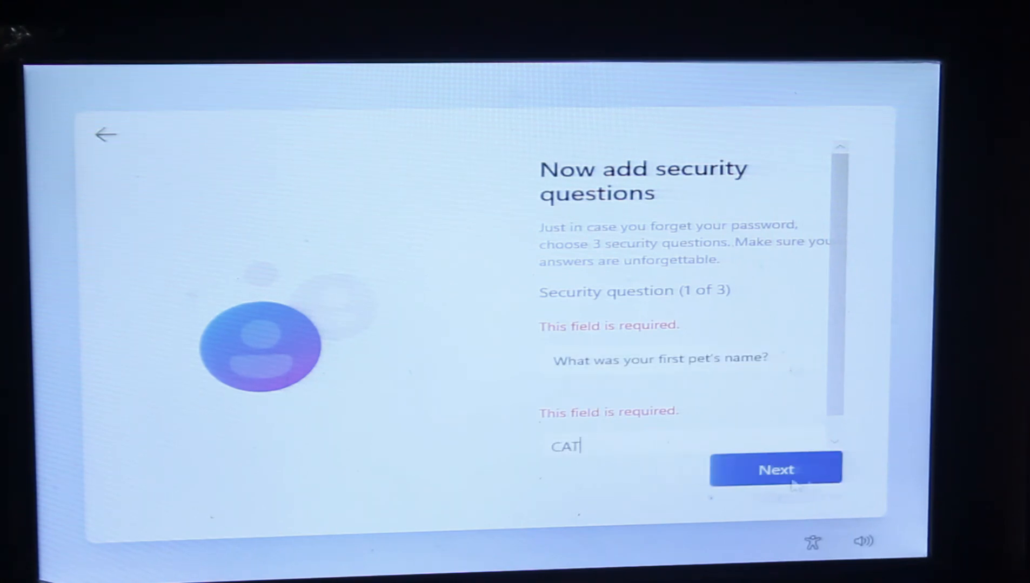
pyautogui.click(775, 468)
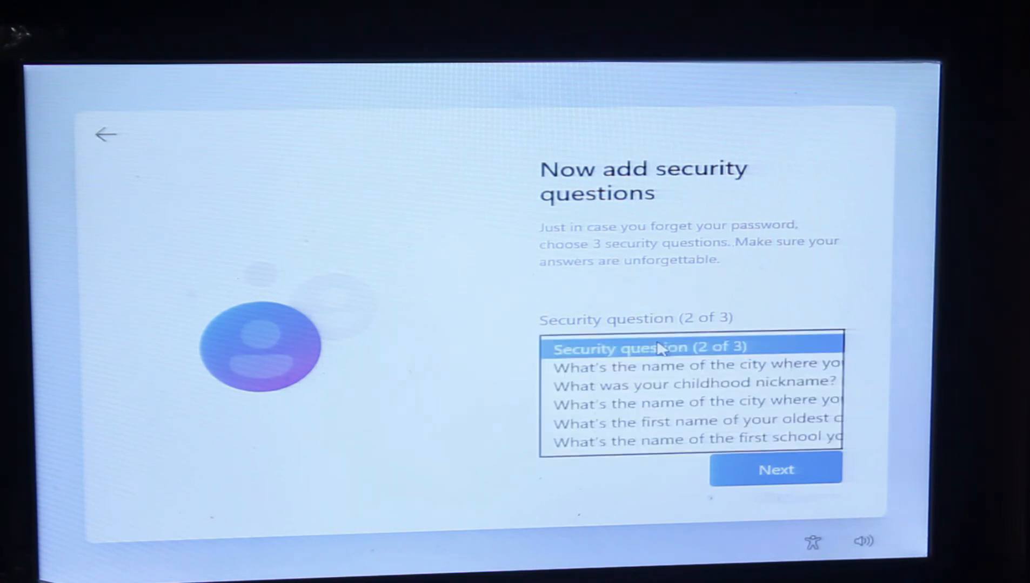
# Step: Answer the city question with 'CAT' and choose the childhood nickname question
pyautogui.click(696, 364)
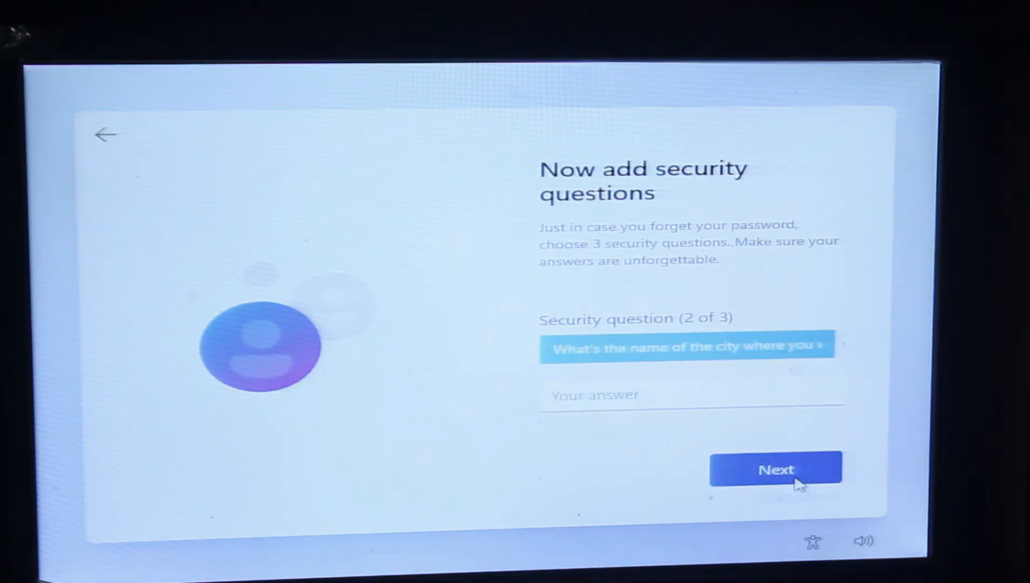
pyautogui.write('CAT')
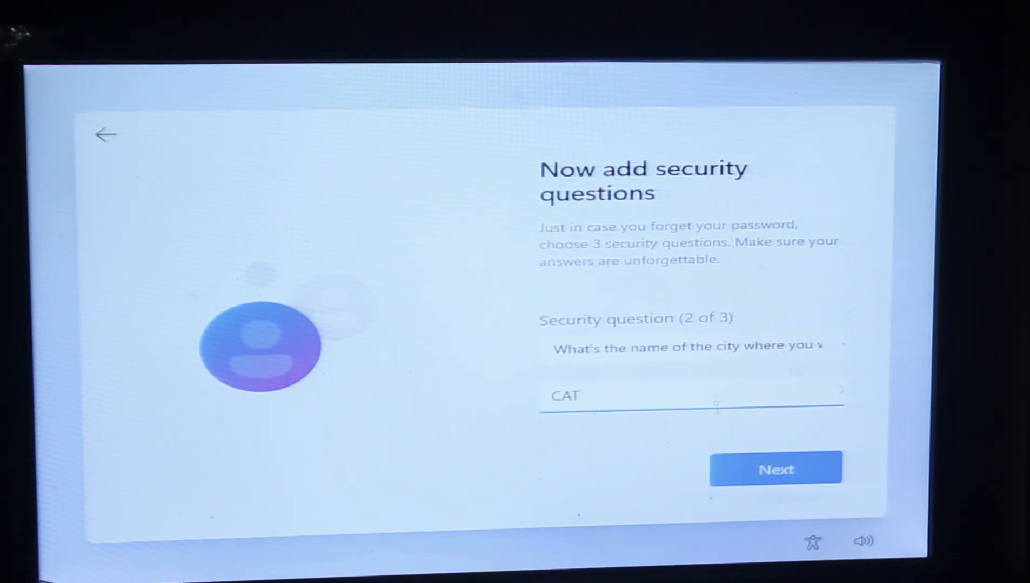
pyautogui.click(775, 469)
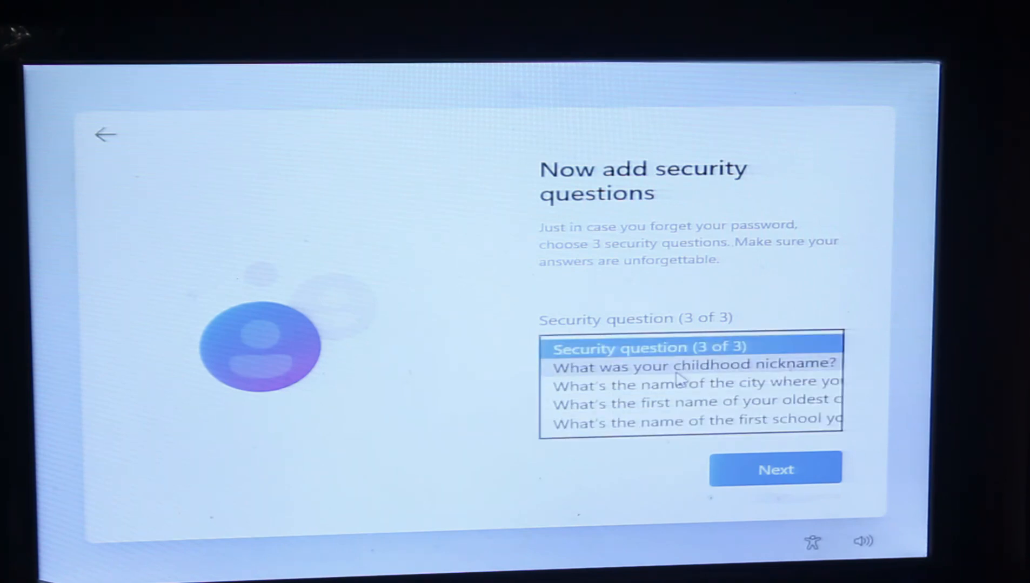
pyautogui.click(691, 365)
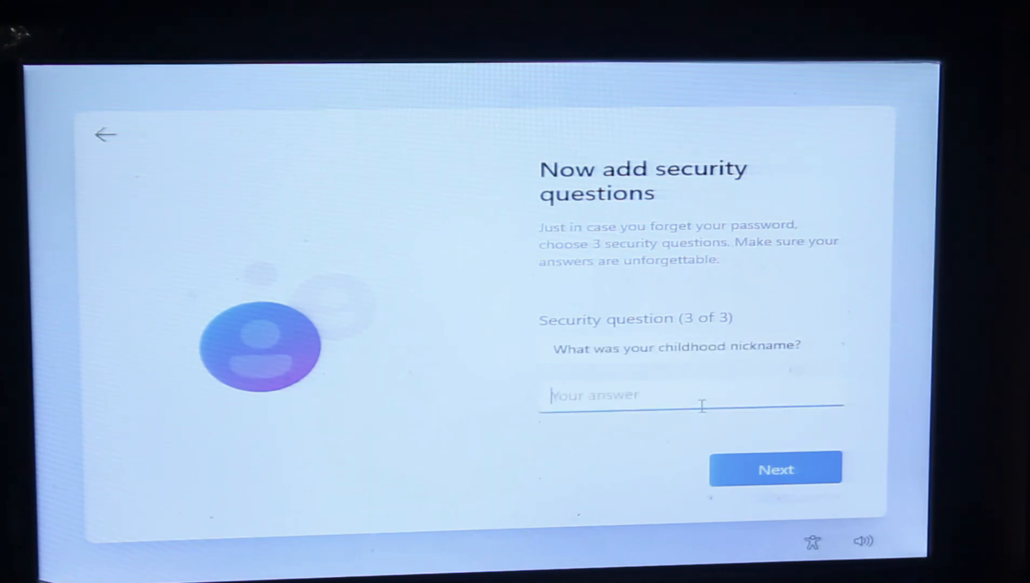
pyautogui.click(775, 468)
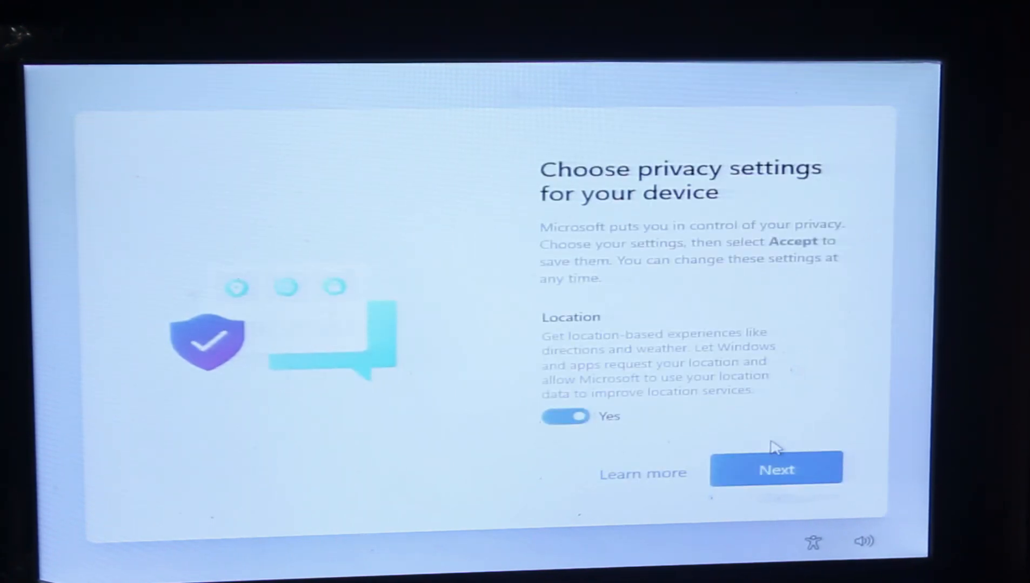
# Step: Keep the Location, Find my device and other privacy toggles on Yes, and accept them
pyautogui.scroll(-3)
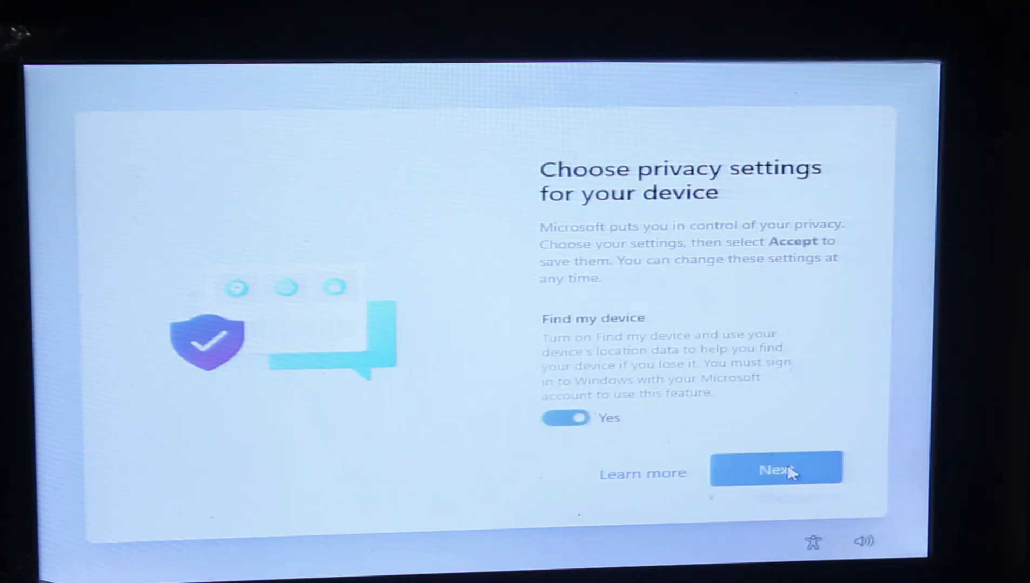
pyautogui.click(776, 470)
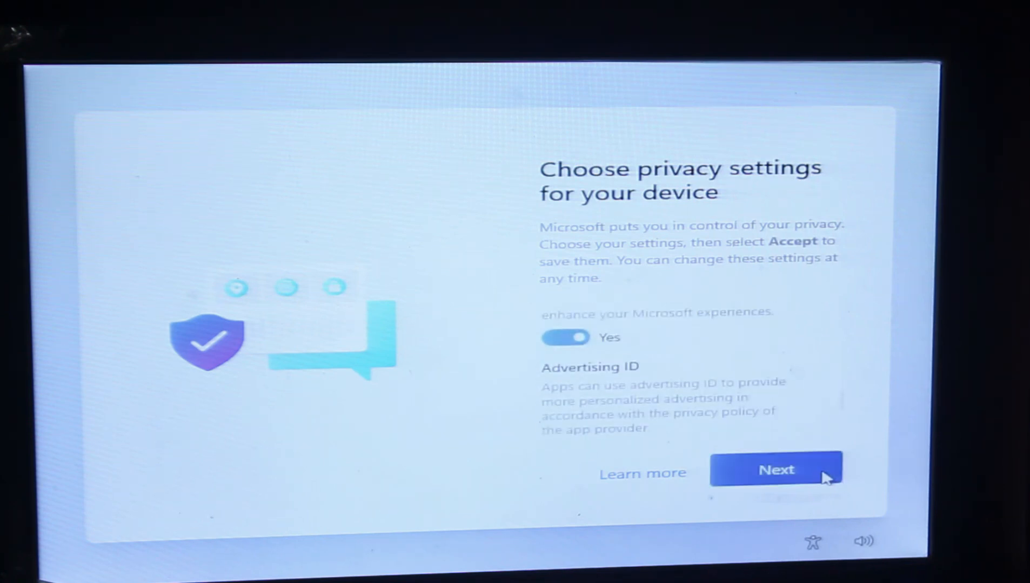
pyautogui.click(775, 470)
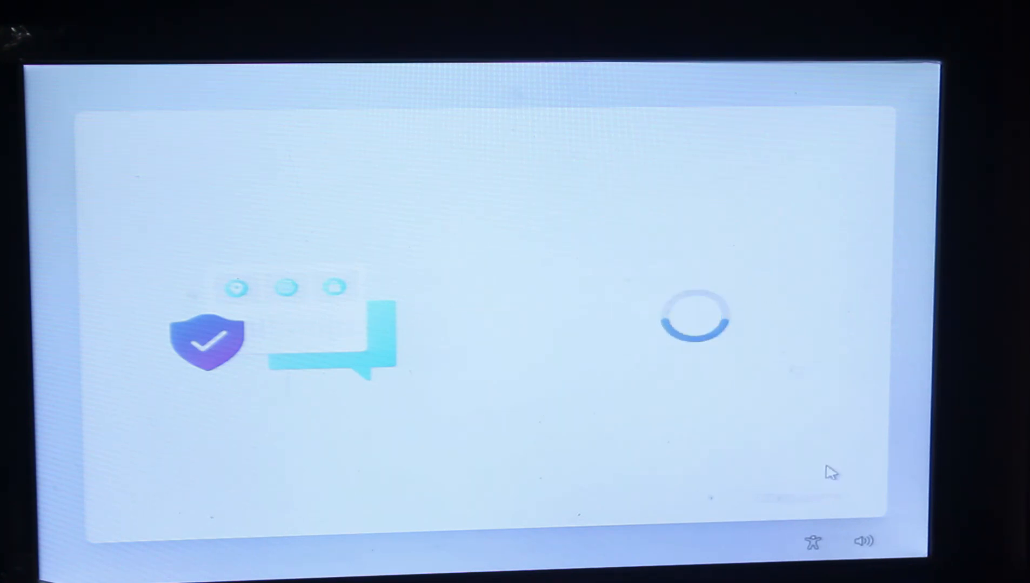